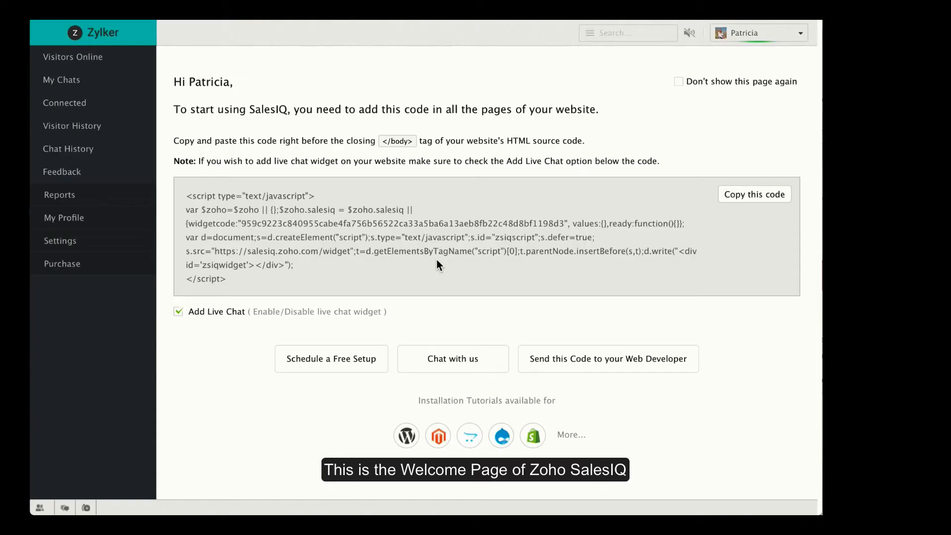
Reach the Intelligent Triggers list under Automation settings, currently empty
{"action": "left_click", "coordinate": [60, 240]}
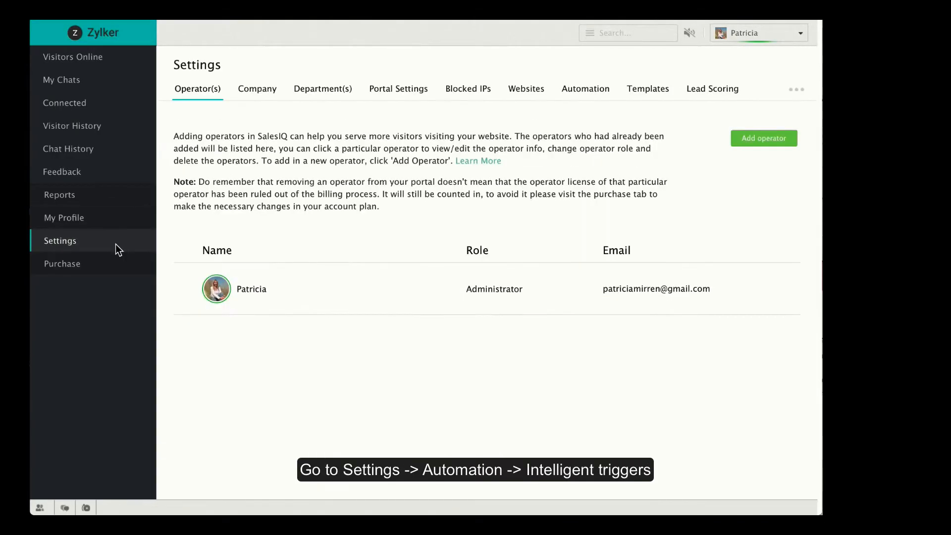
{"action": "left_click", "coordinate": [584, 88]}
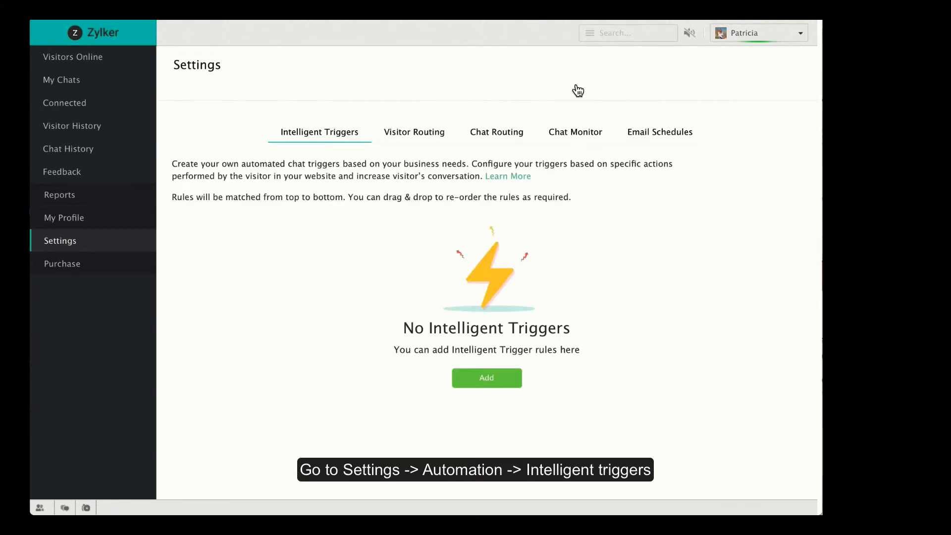
{"action": "left_click", "coordinate": [585, 88]}
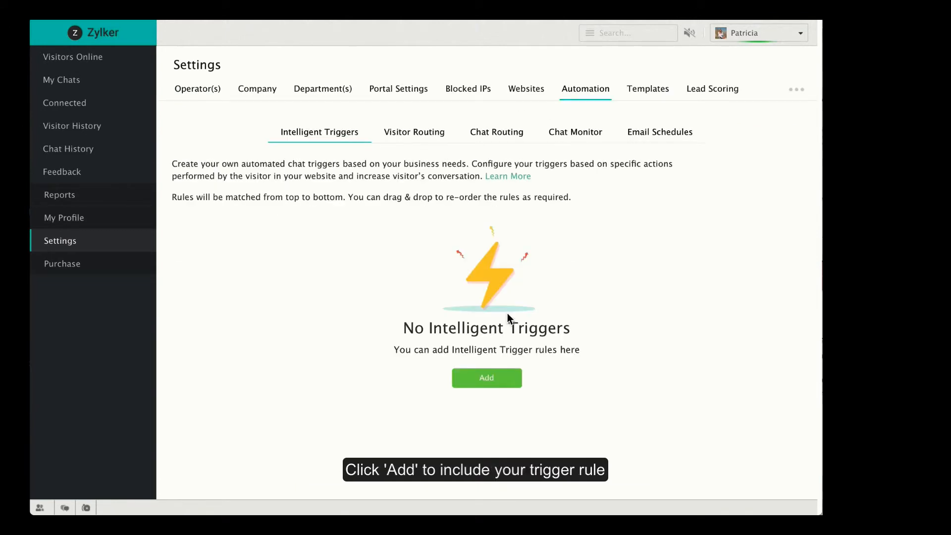
{"action": "mouse_move", "coordinate": [486, 387]}
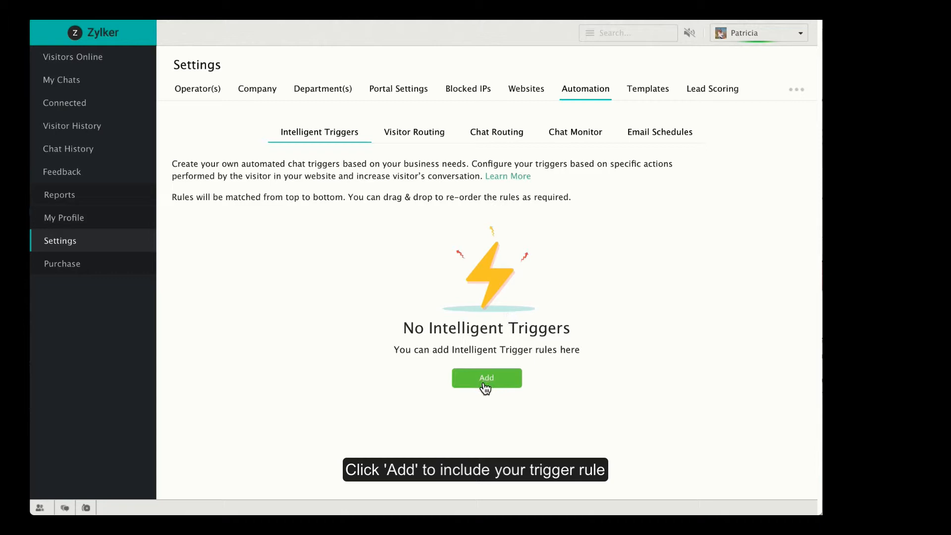
Add a trigger rule 'Subscribers' firing on the custom action 'Click Subscribe'
{"action": "left_click", "coordinate": [485, 377]}
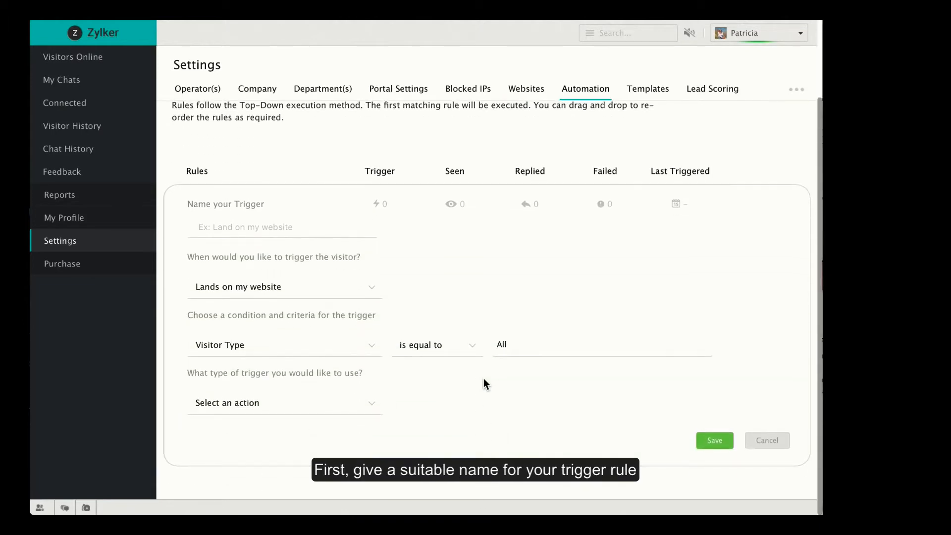
{"action": "type", "text": "Subs"}
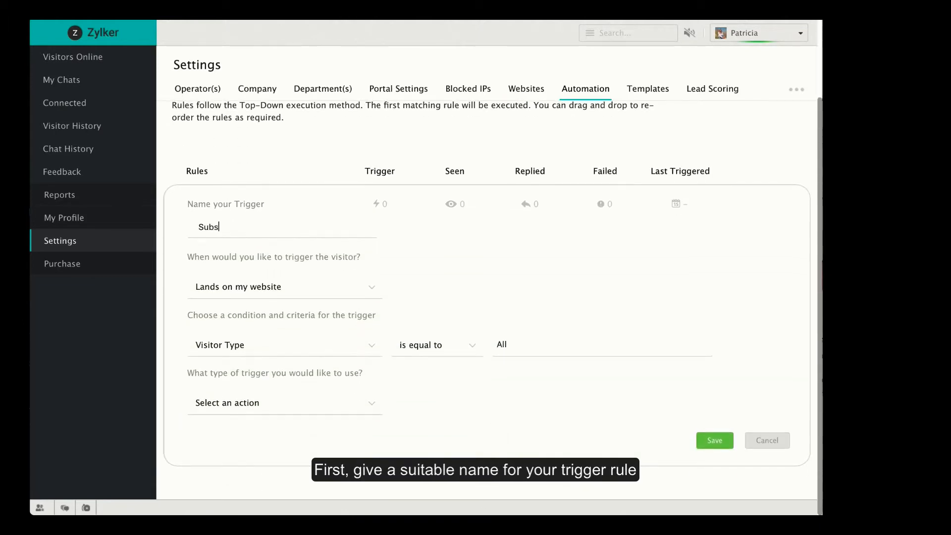
{"action": "type", "text": "cribers"}
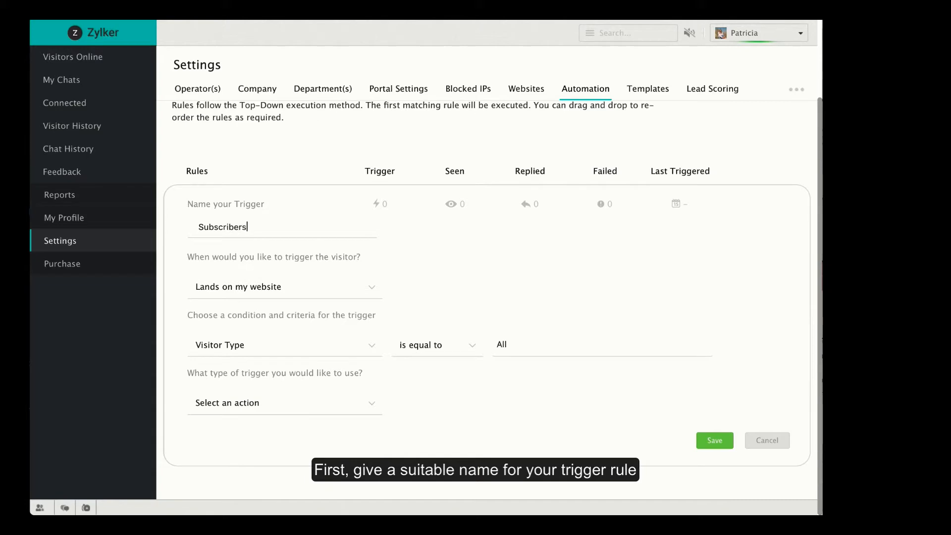
{"action": "left_click", "coordinate": [285, 287]}
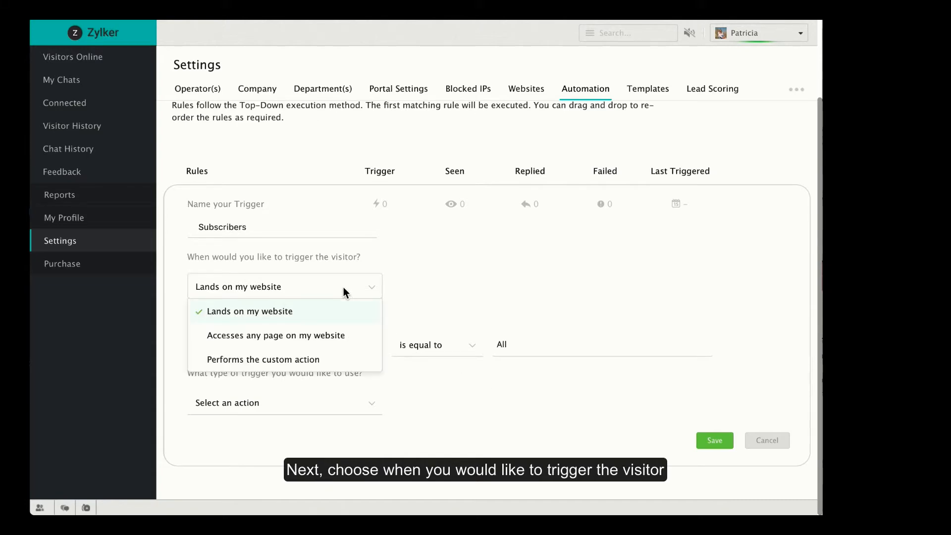
{"action": "mouse_move", "coordinate": [334, 355]}
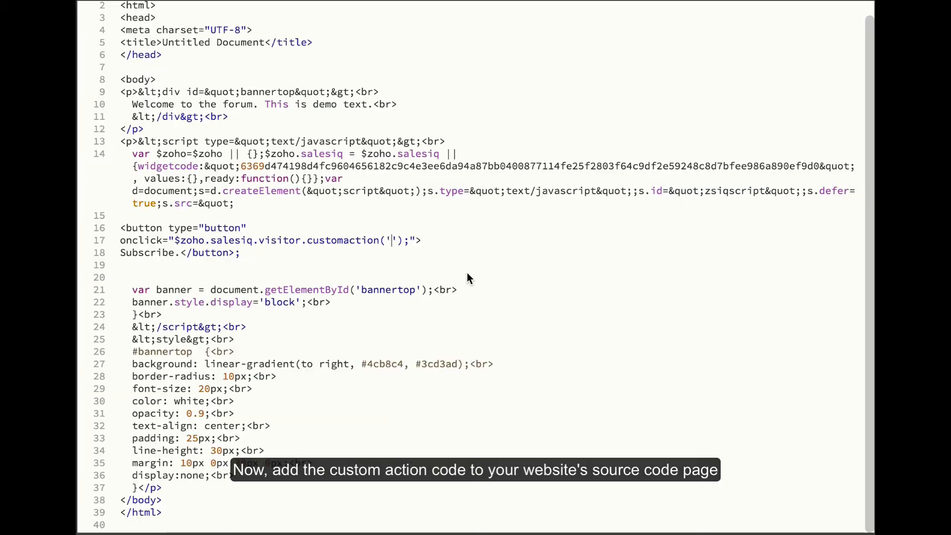
{"action": "type", "text": "Click Subscribe,"}
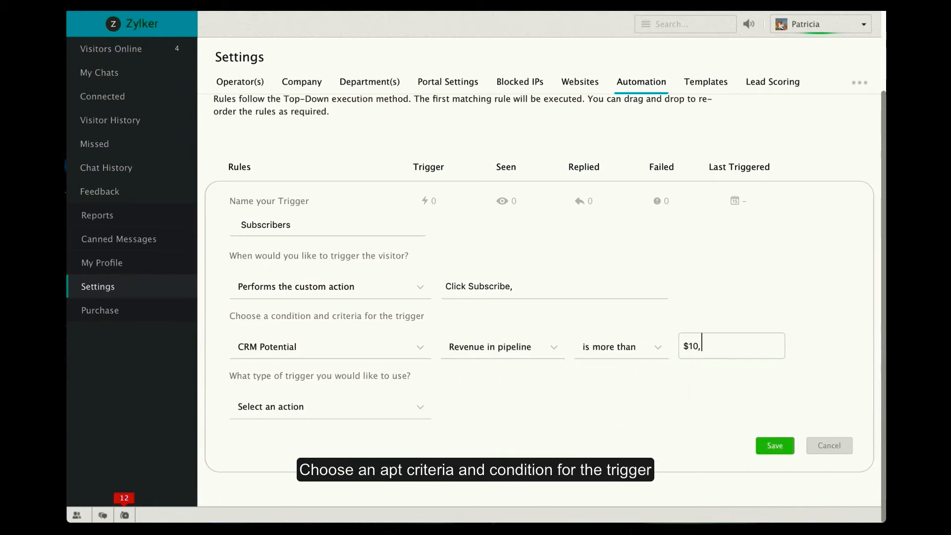
Set the rule's action to Open chat window and save it
{"action": "left_click", "coordinate": [329, 406]}
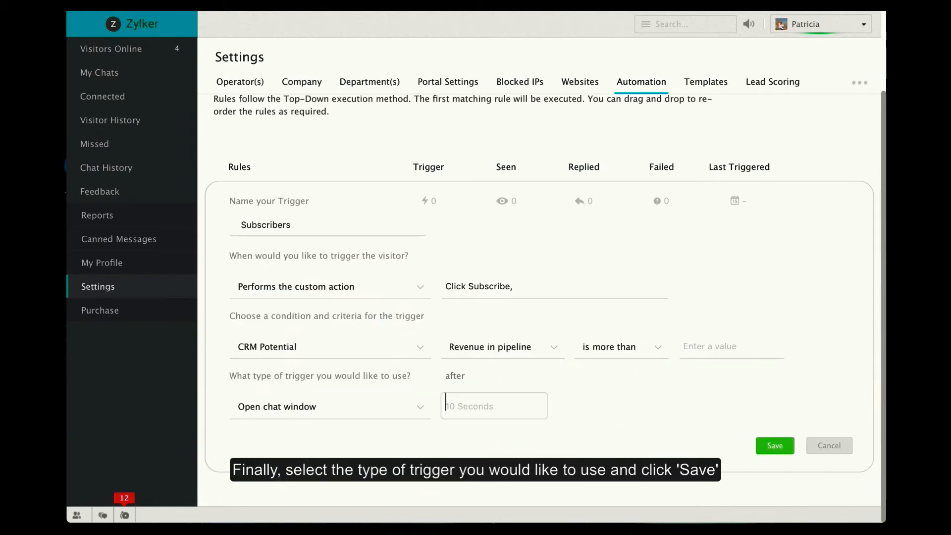
{"action": "left_click", "coordinate": [775, 445]}
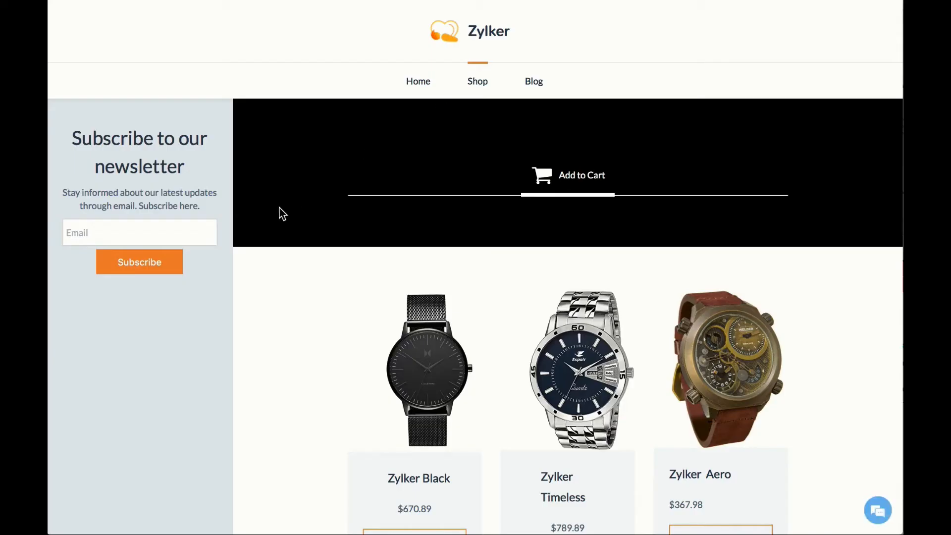
{"action": "type", "text": "pet"}
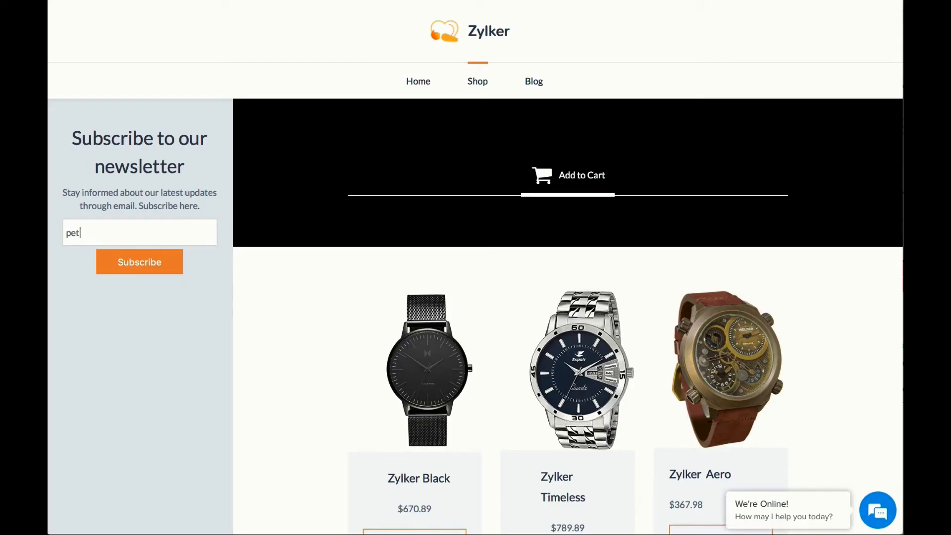
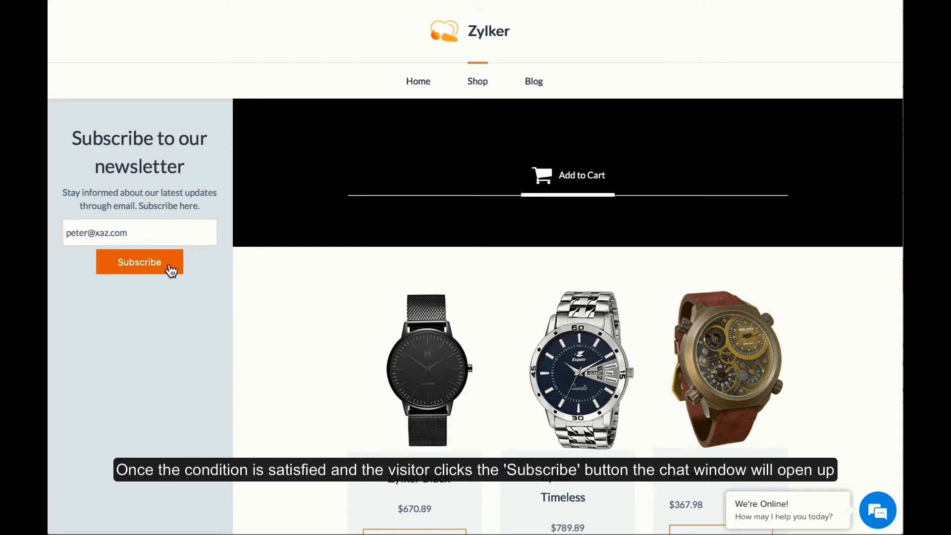
{"action": "left_click", "coordinate": [138, 262]}
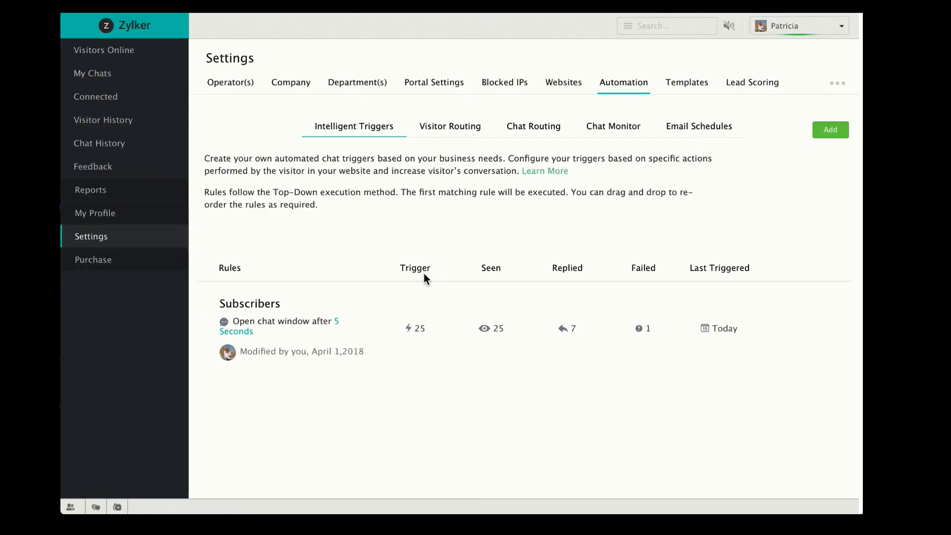
{"action": "mouse_move", "coordinate": [481, 280]}
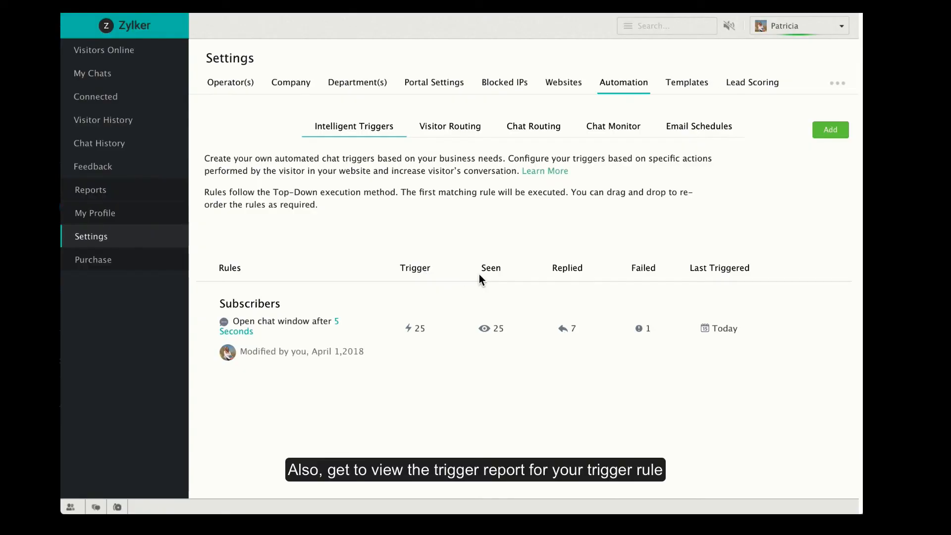
{"action": "mouse_move", "coordinate": [489, 280]}
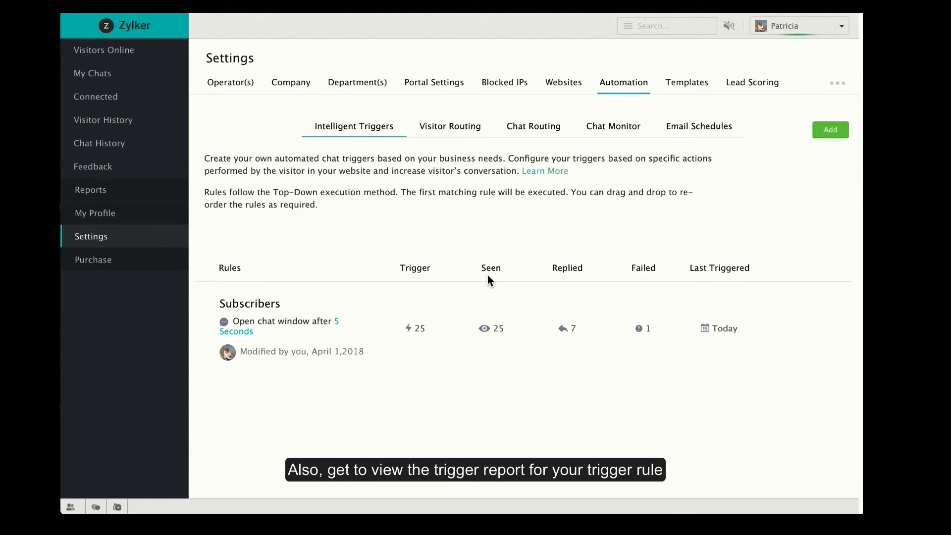
{"action": "mouse_move", "coordinate": [642, 277]}
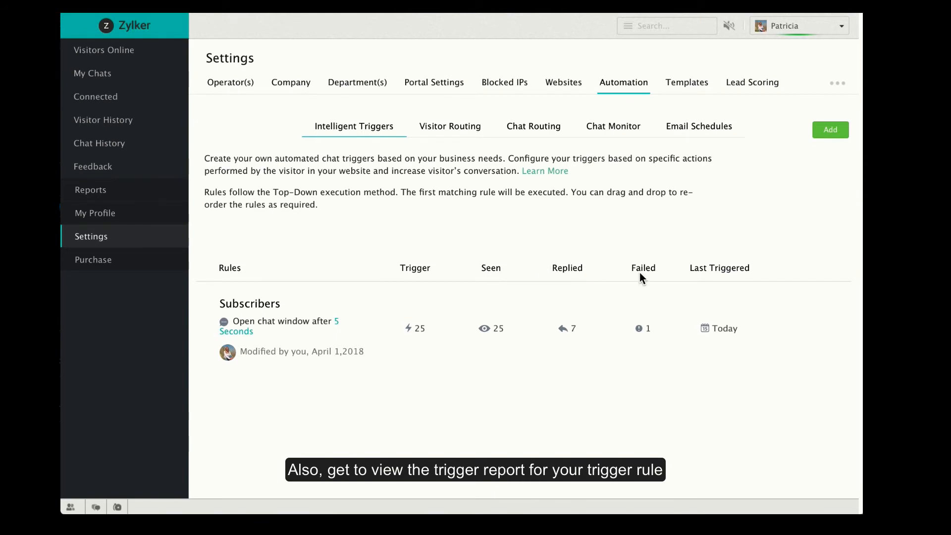
{"action": "mouse_move", "coordinate": [724, 276]}
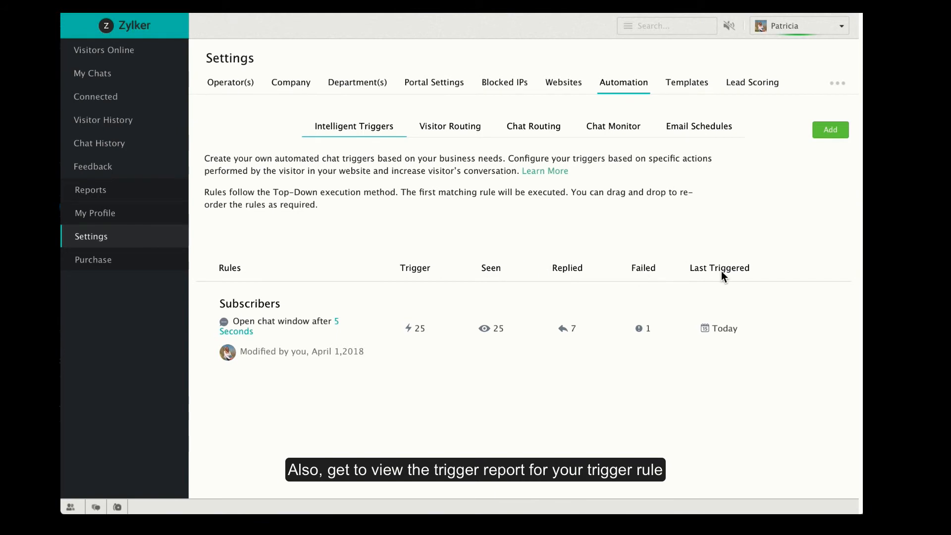
{"action": "mouse_move", "coordinate": [797, 328]}
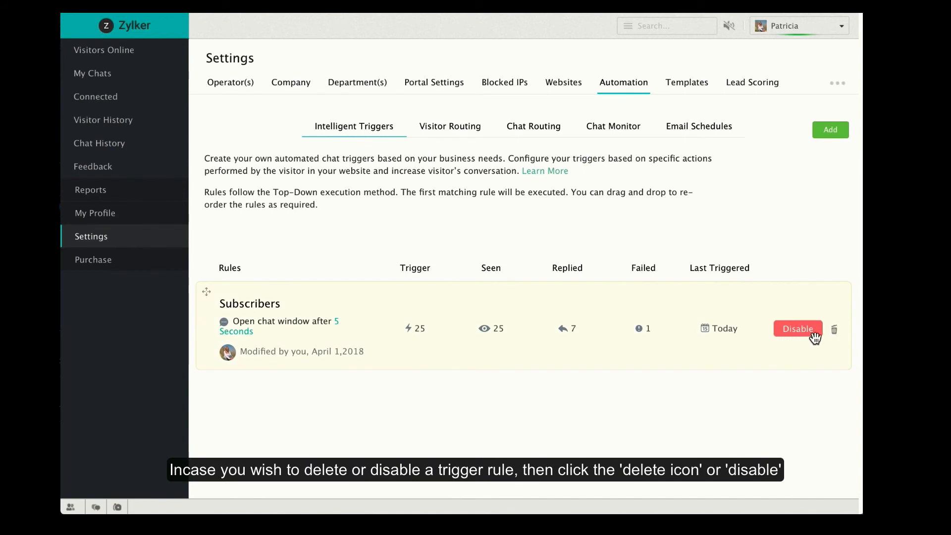
{"action": "mouse_move", "coordinate": [834, 329]}
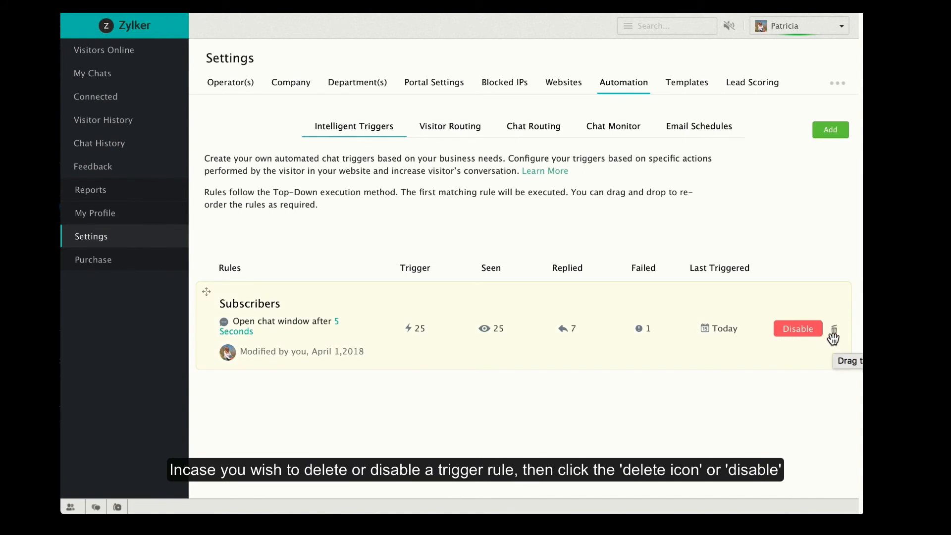